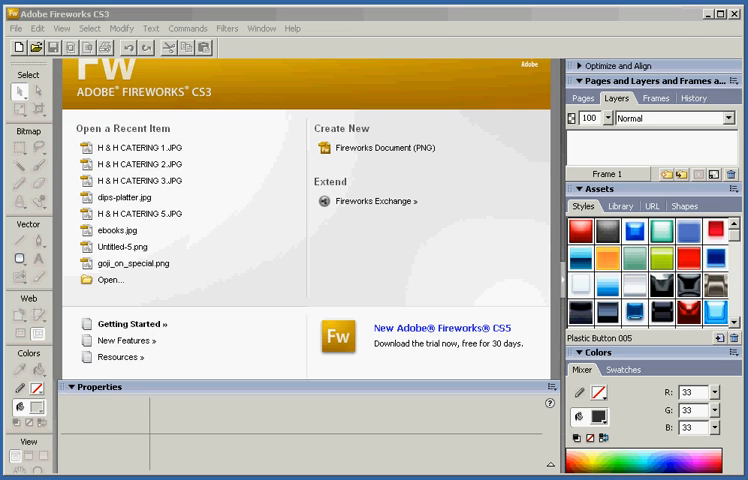
Show the File menu from the Fireworks start screen
click(16, 28)
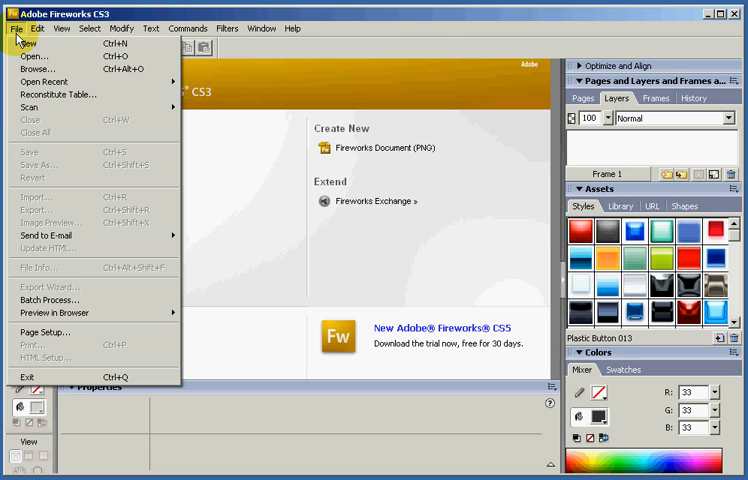
In the Open dialog, browse from My Computer into the H&H Catering CD shown as thumbnails
click(36, 56)
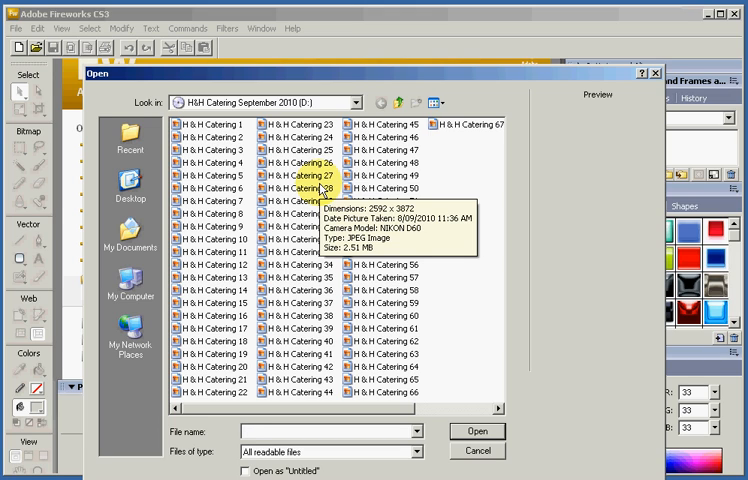
click(400, 102)
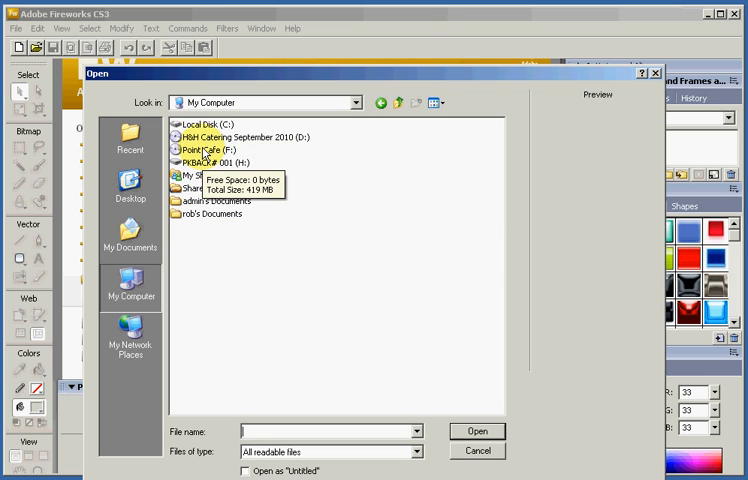
double_click(224, 136)
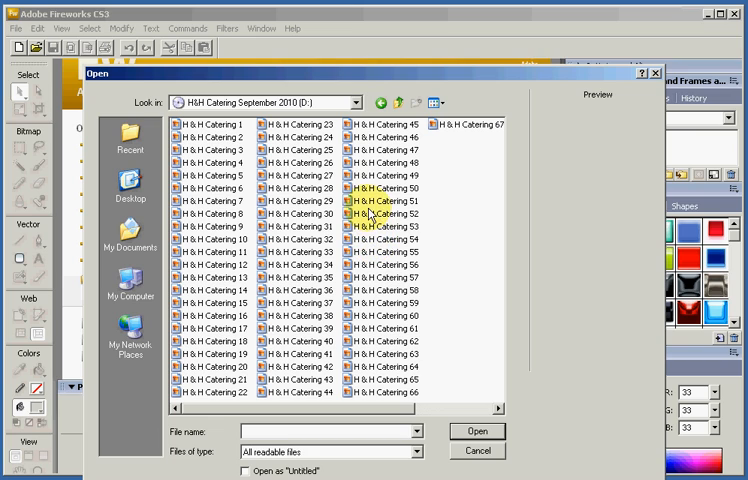
click(438, 100)
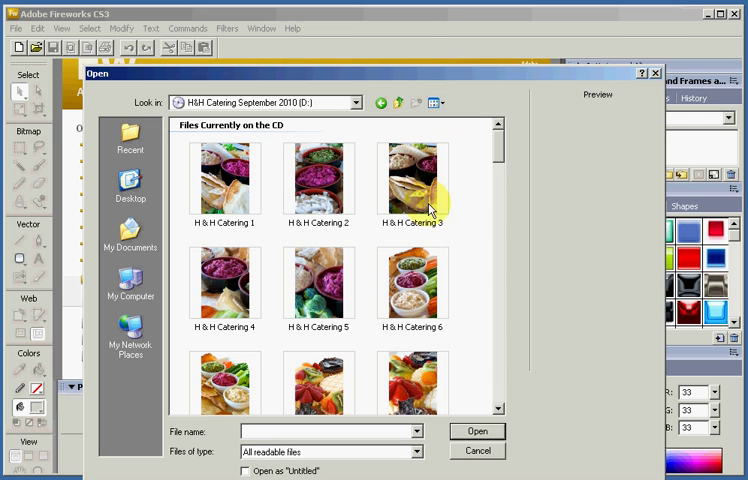
Select the H & H Catering 6 dips photo and begin opening it
scroll(down, 3)
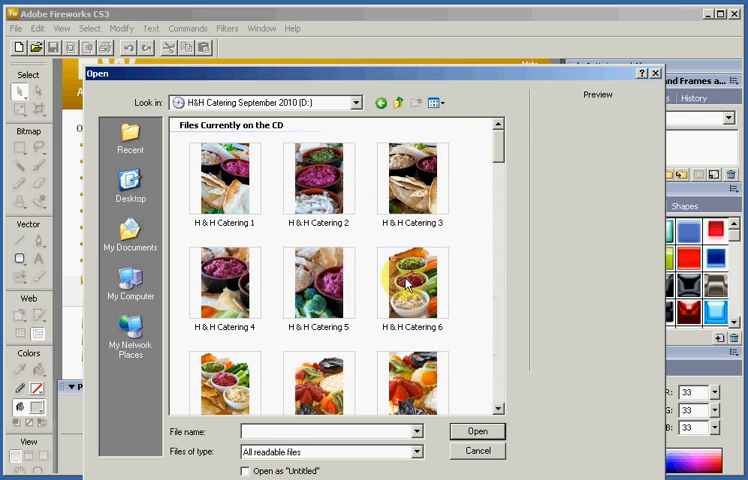
click(412, 284)
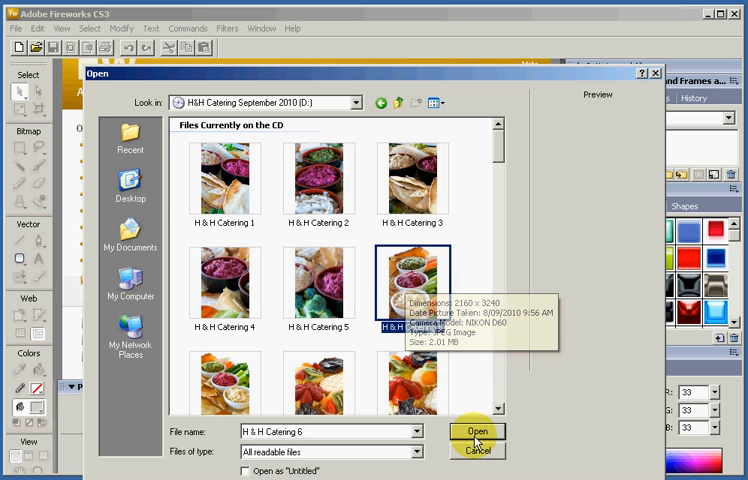
click(476, 430)
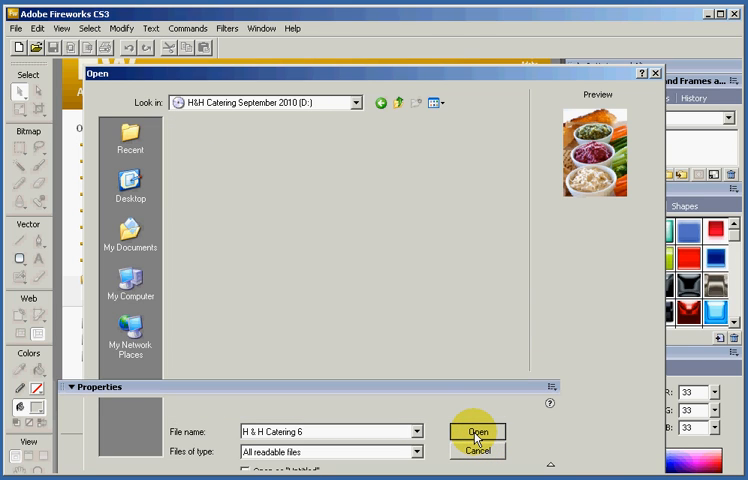
Load the dips photo and show its Image Size of 2160 × 3240 pixels
click(480, 432)
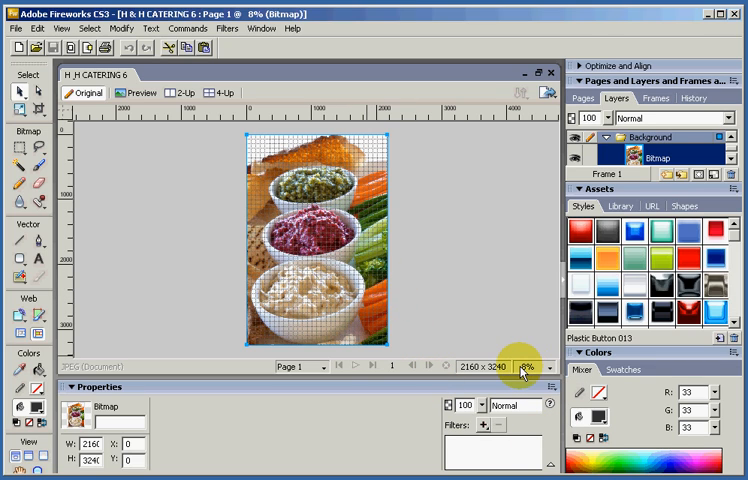
click(528, 368)
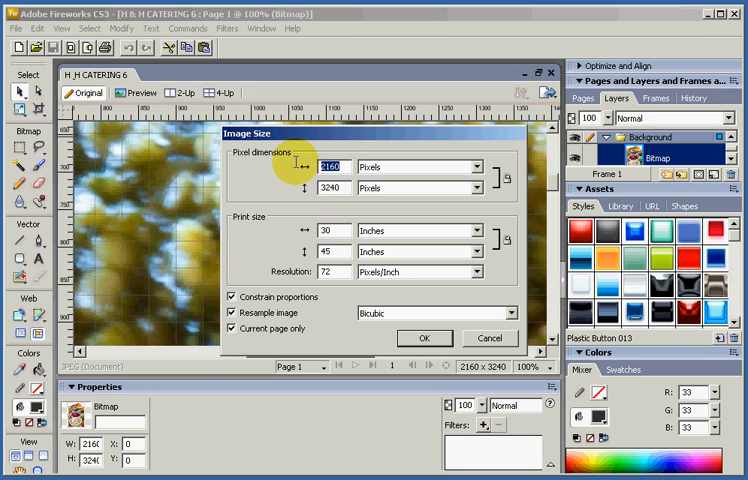
Apply a 280 px width with constrained proportions, giving 280 × 420 pixels
click(424, 338)
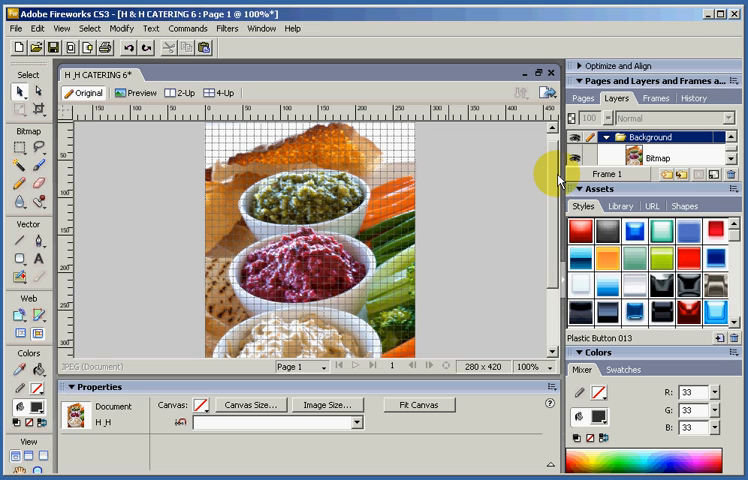
mouse_move(558, 180)
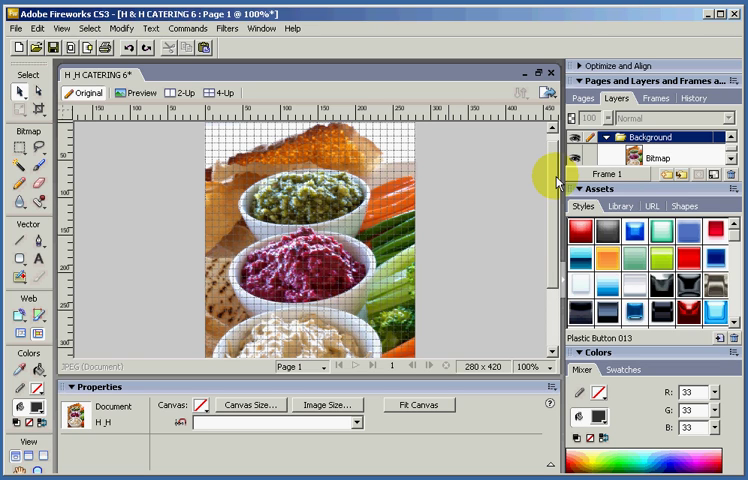
scroll(down, 3)
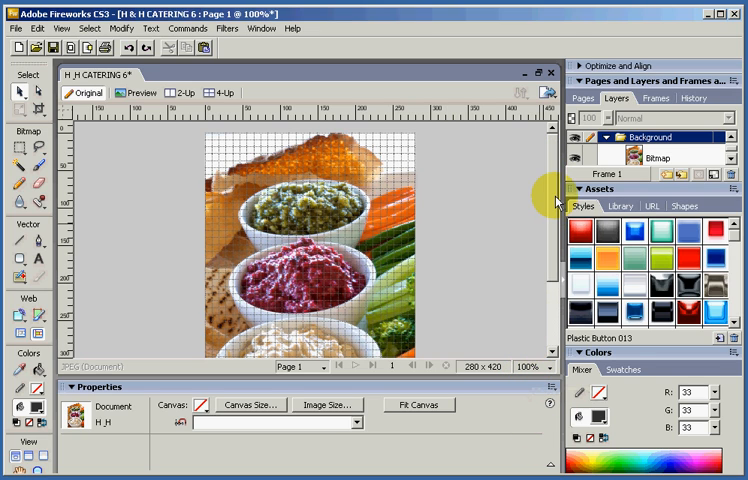
scroll(down, 3)
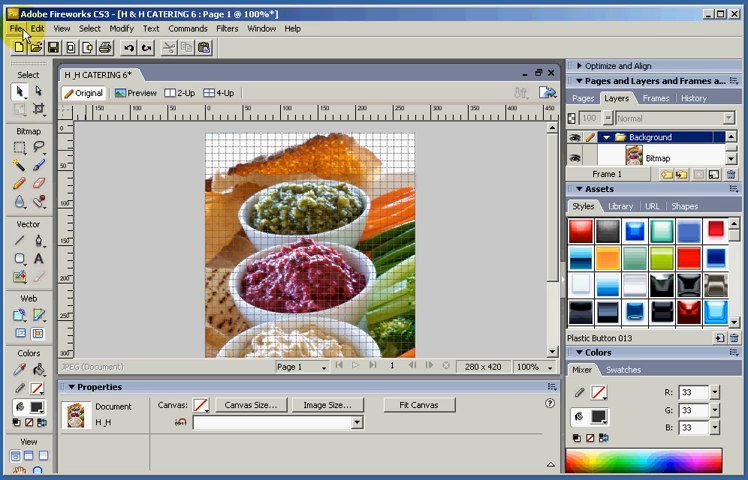
In Image Preview, choose the JPEG - Smaller File preset at quality 70, about 21.94K
click(16, 28)
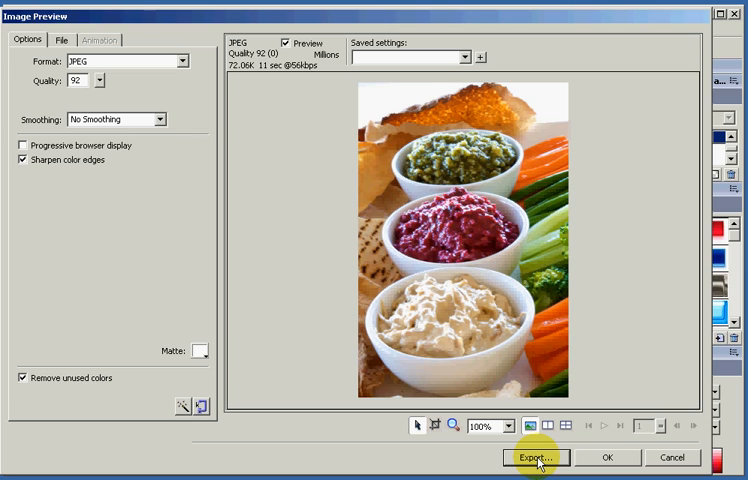
mouse_move(392, 138)
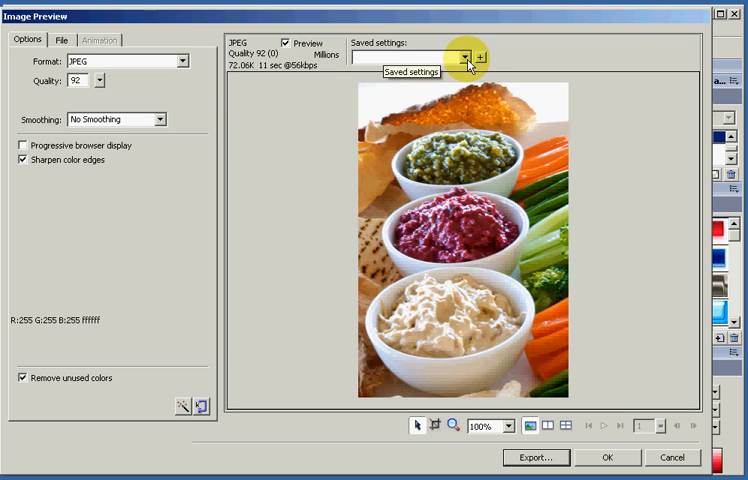
click(460, 56)
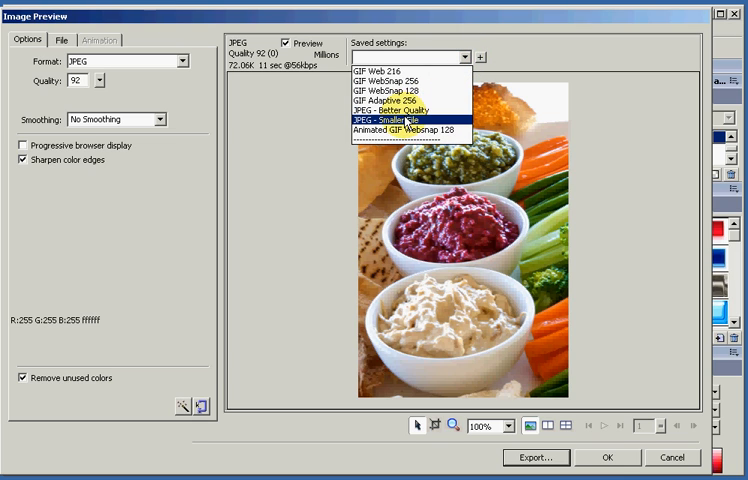
click(396, 132)
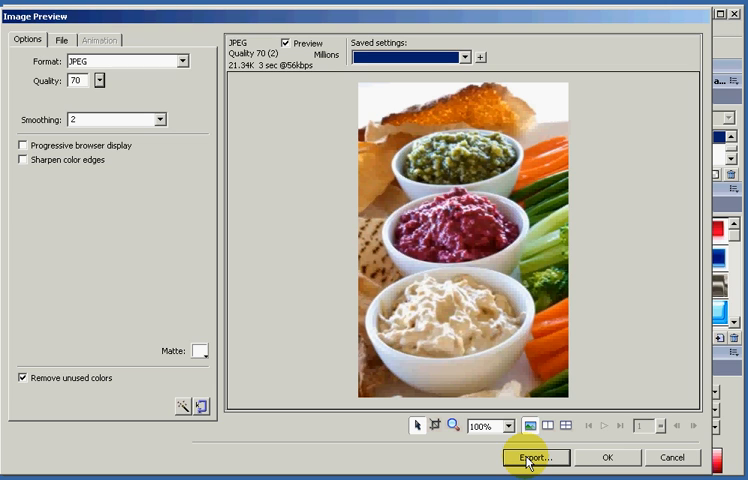
Export the JPEG to the Desktop named dips-platter-for-catering
click(536, 456)
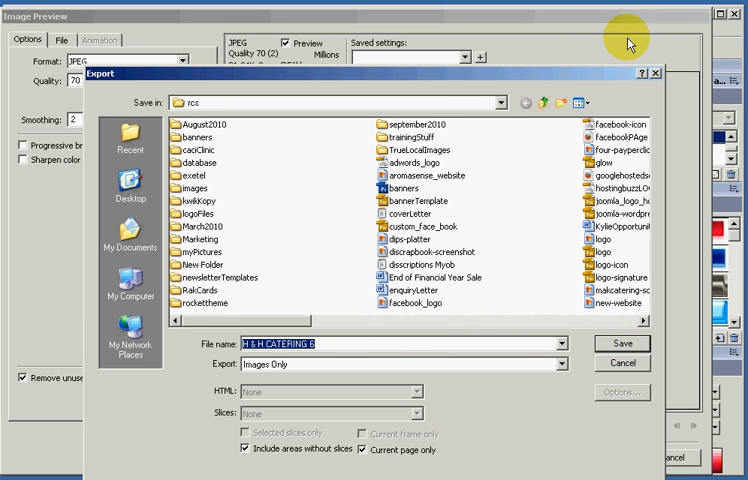
click(128, 188)
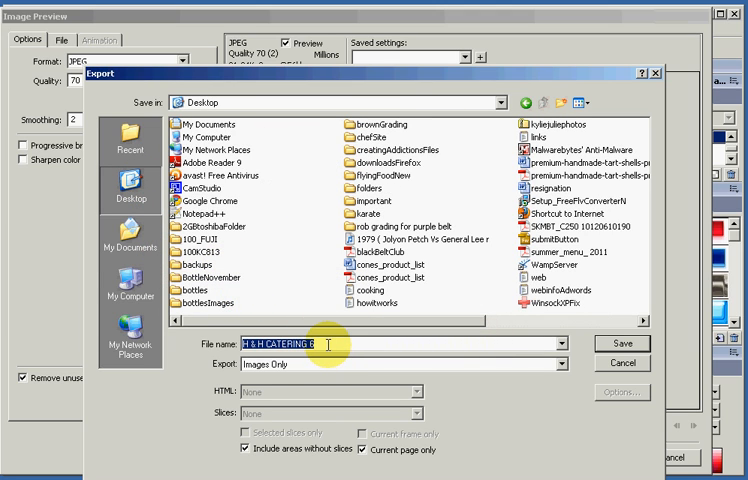
text(dips)
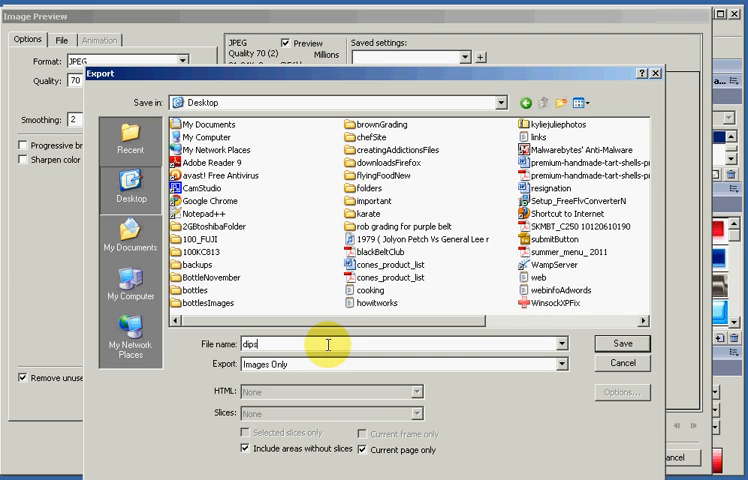
text(-platter)
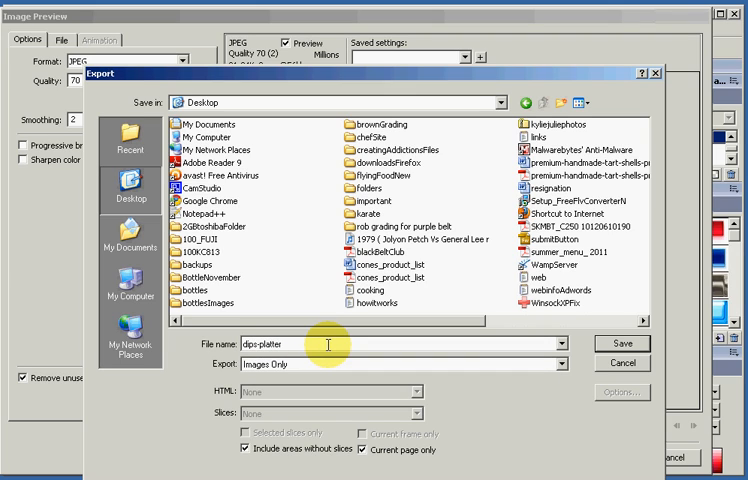
text(-for)
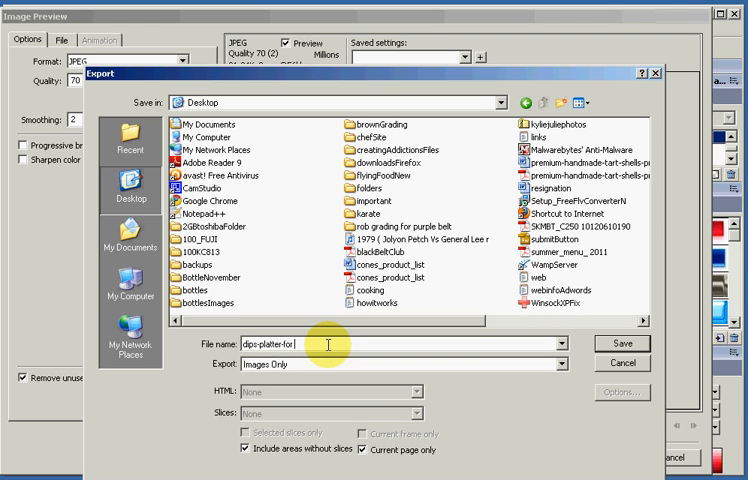
text(-c)
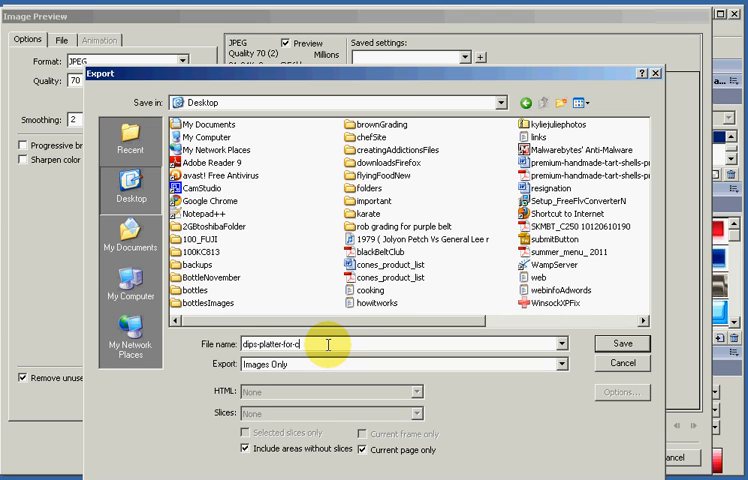
text(catering)
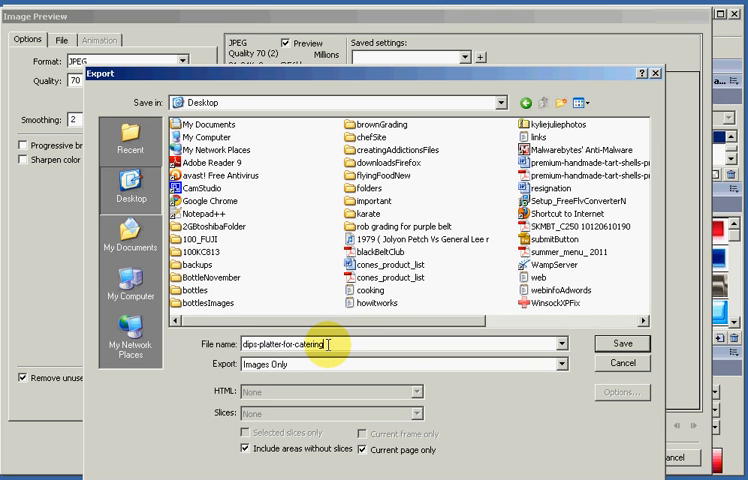
click(624, 338)
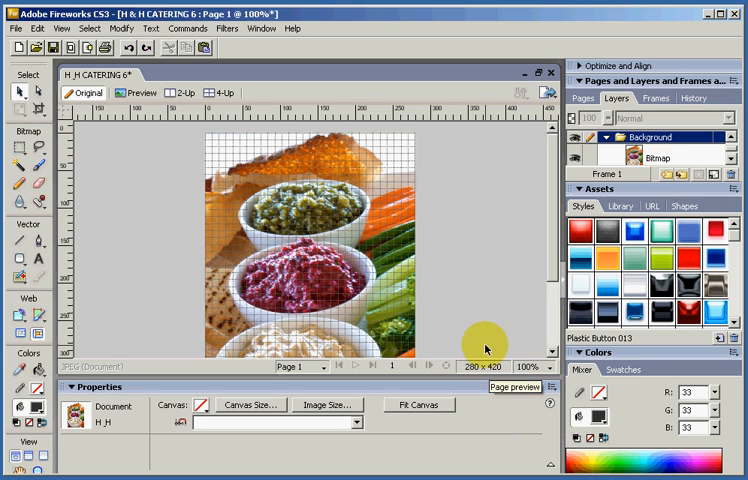
mouse_move(468, 322)
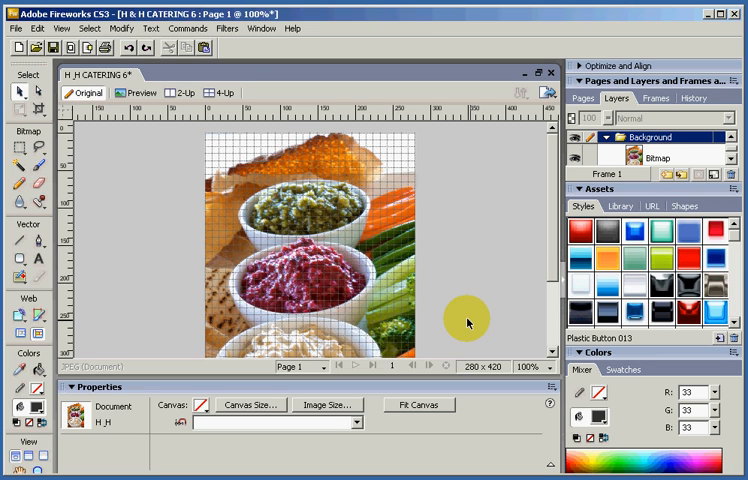
Glance at the Modify menu, then reopen Image Preview showing JPEG quality 70, about 21.3K
click(120, 28)
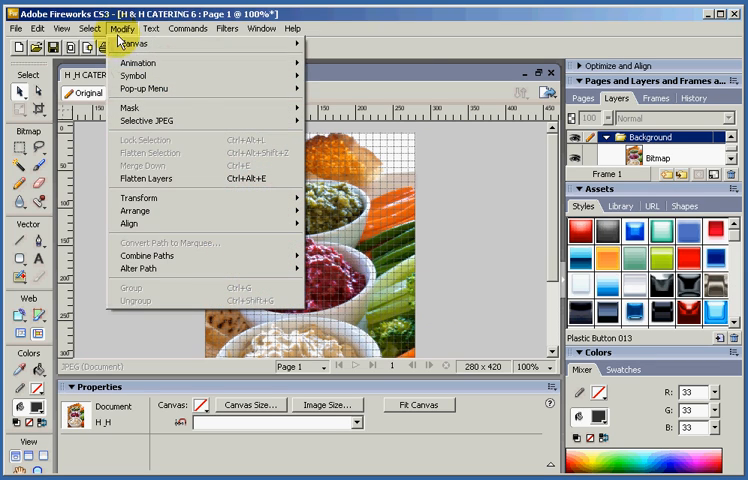
click(136, 44)
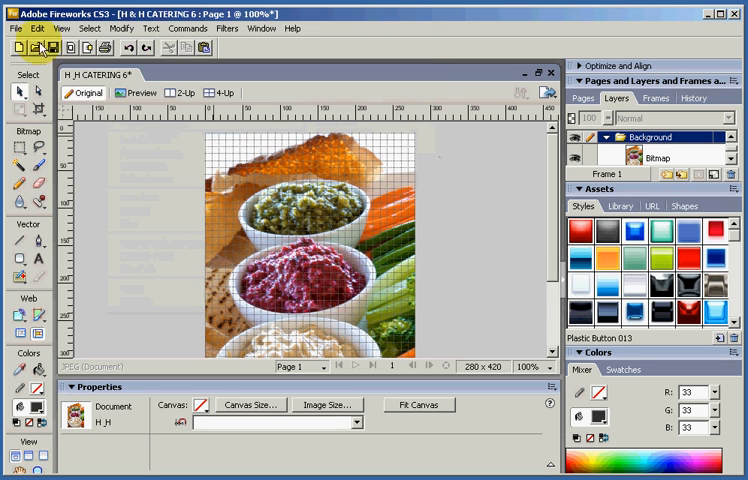
click(12, 28)
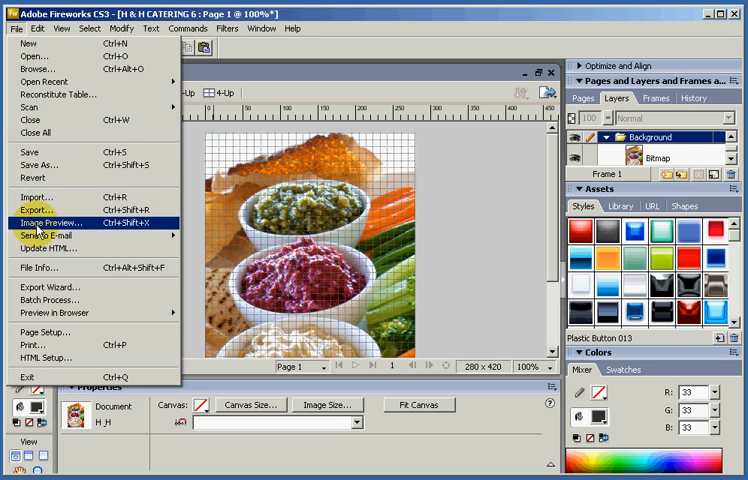
click(56, 220)
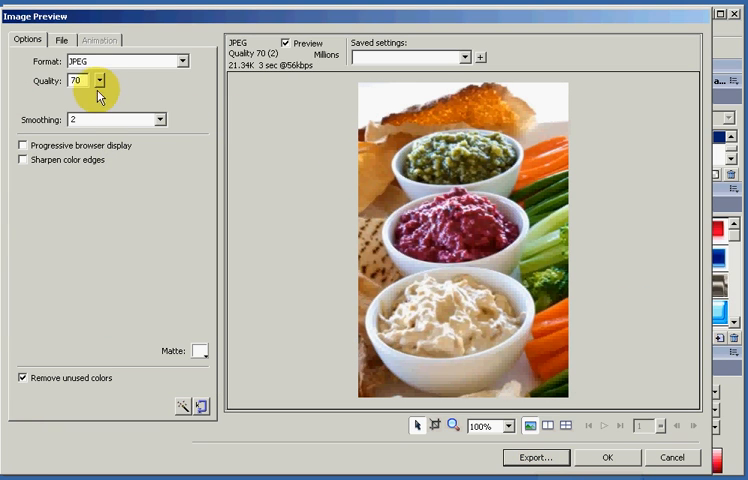